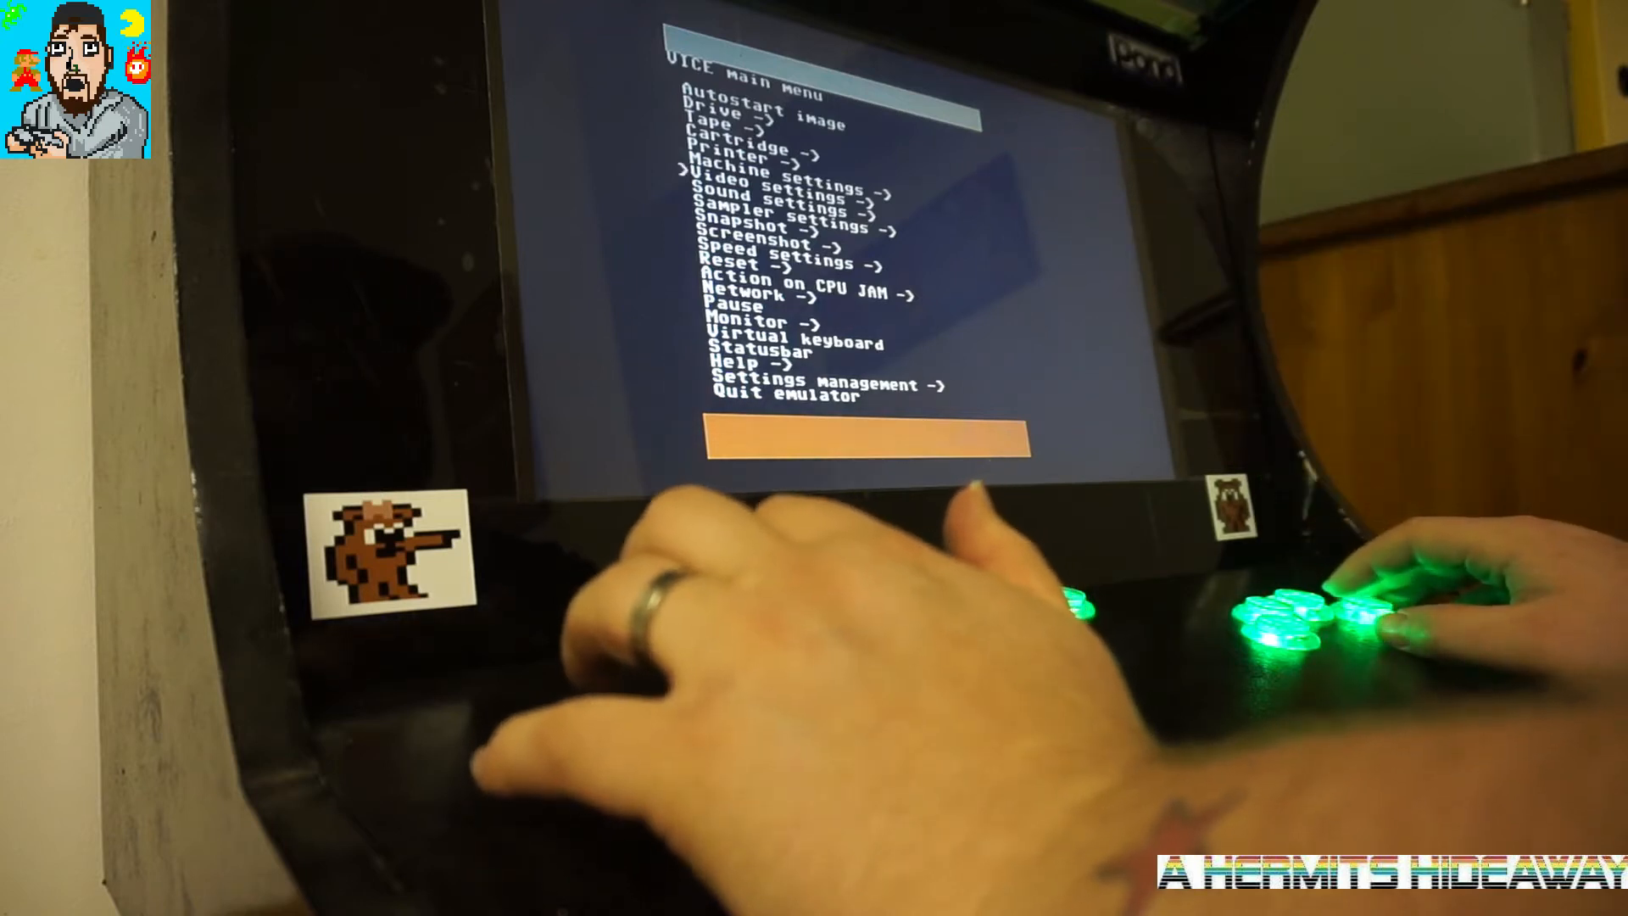
Step: Enter 'Settings management' from the main menu and move toward 'Save settings on exit'
key("Down")
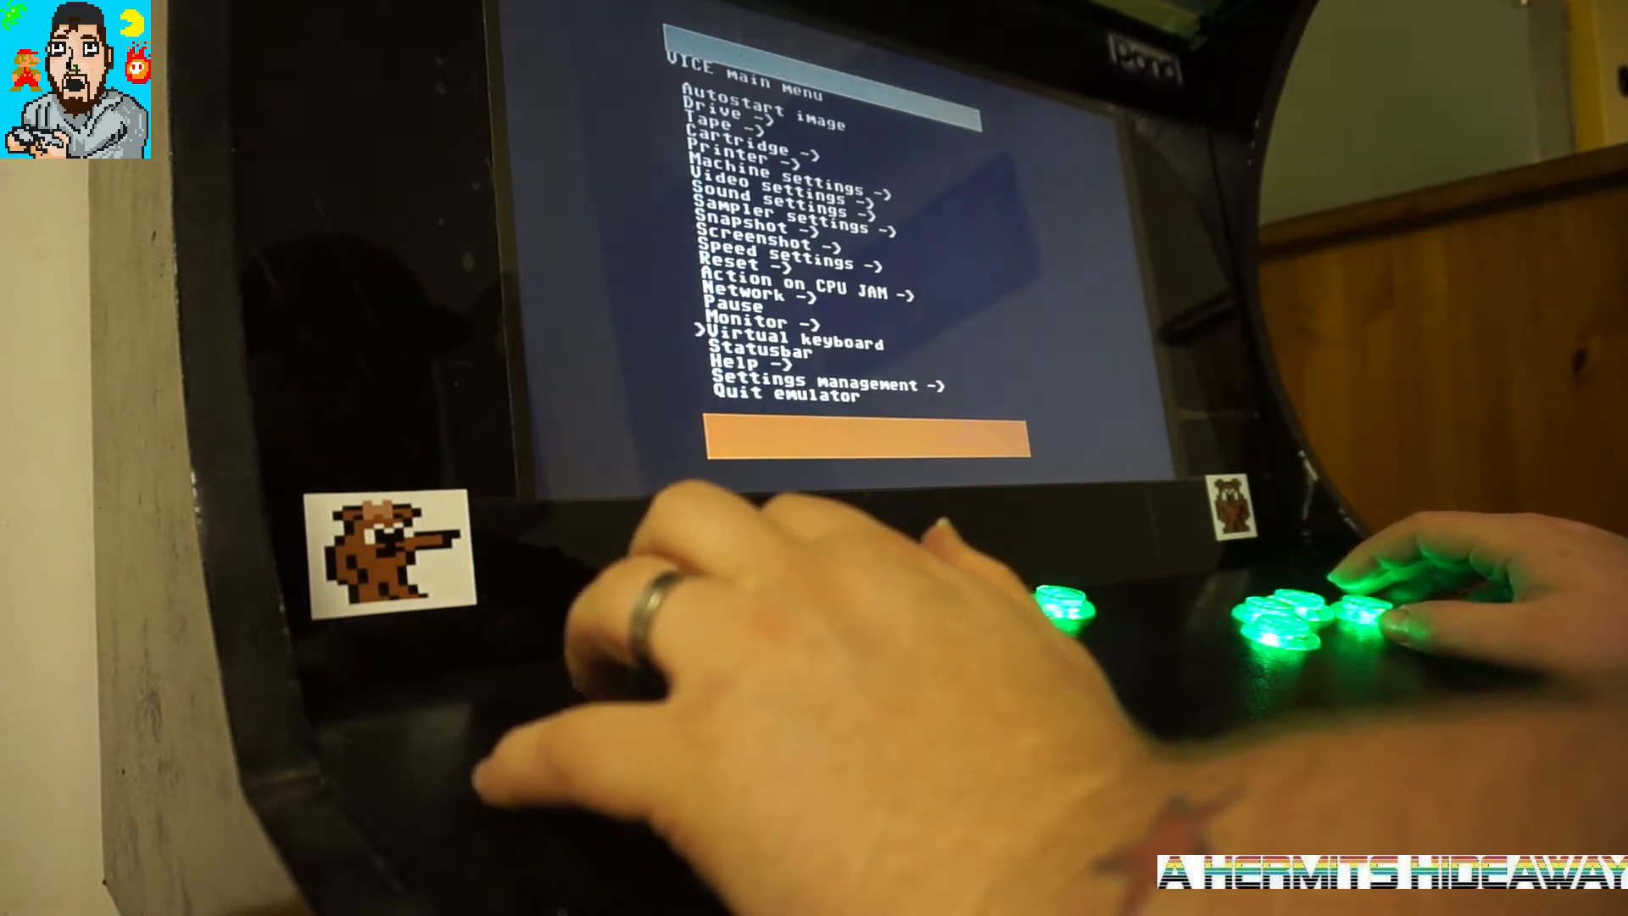
key("enter")
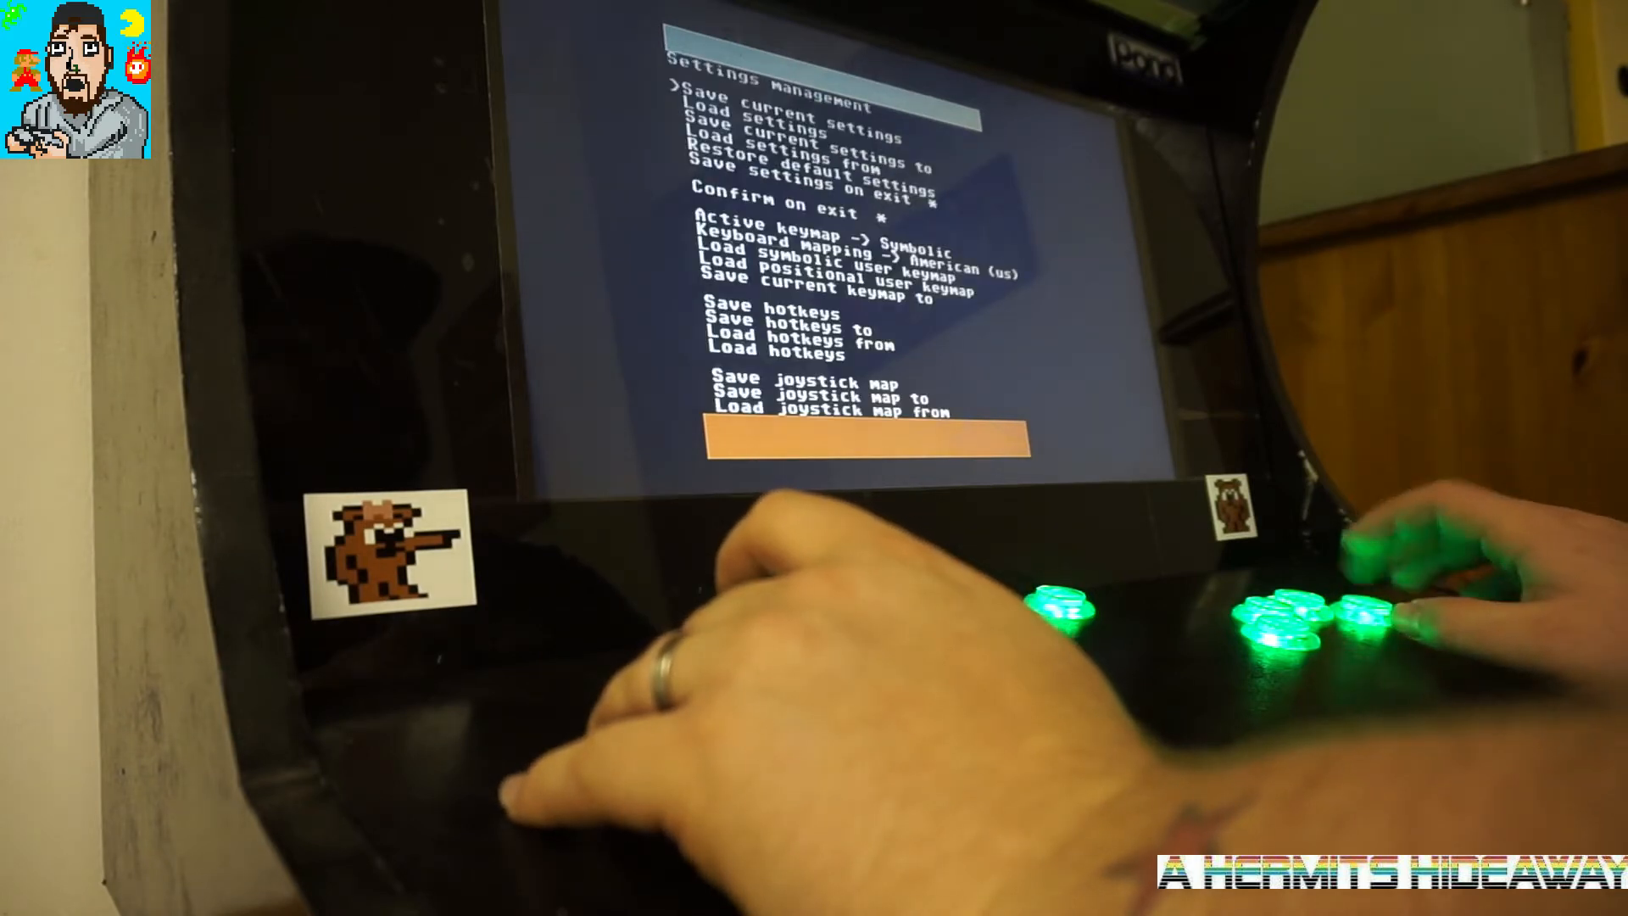
key("Down")
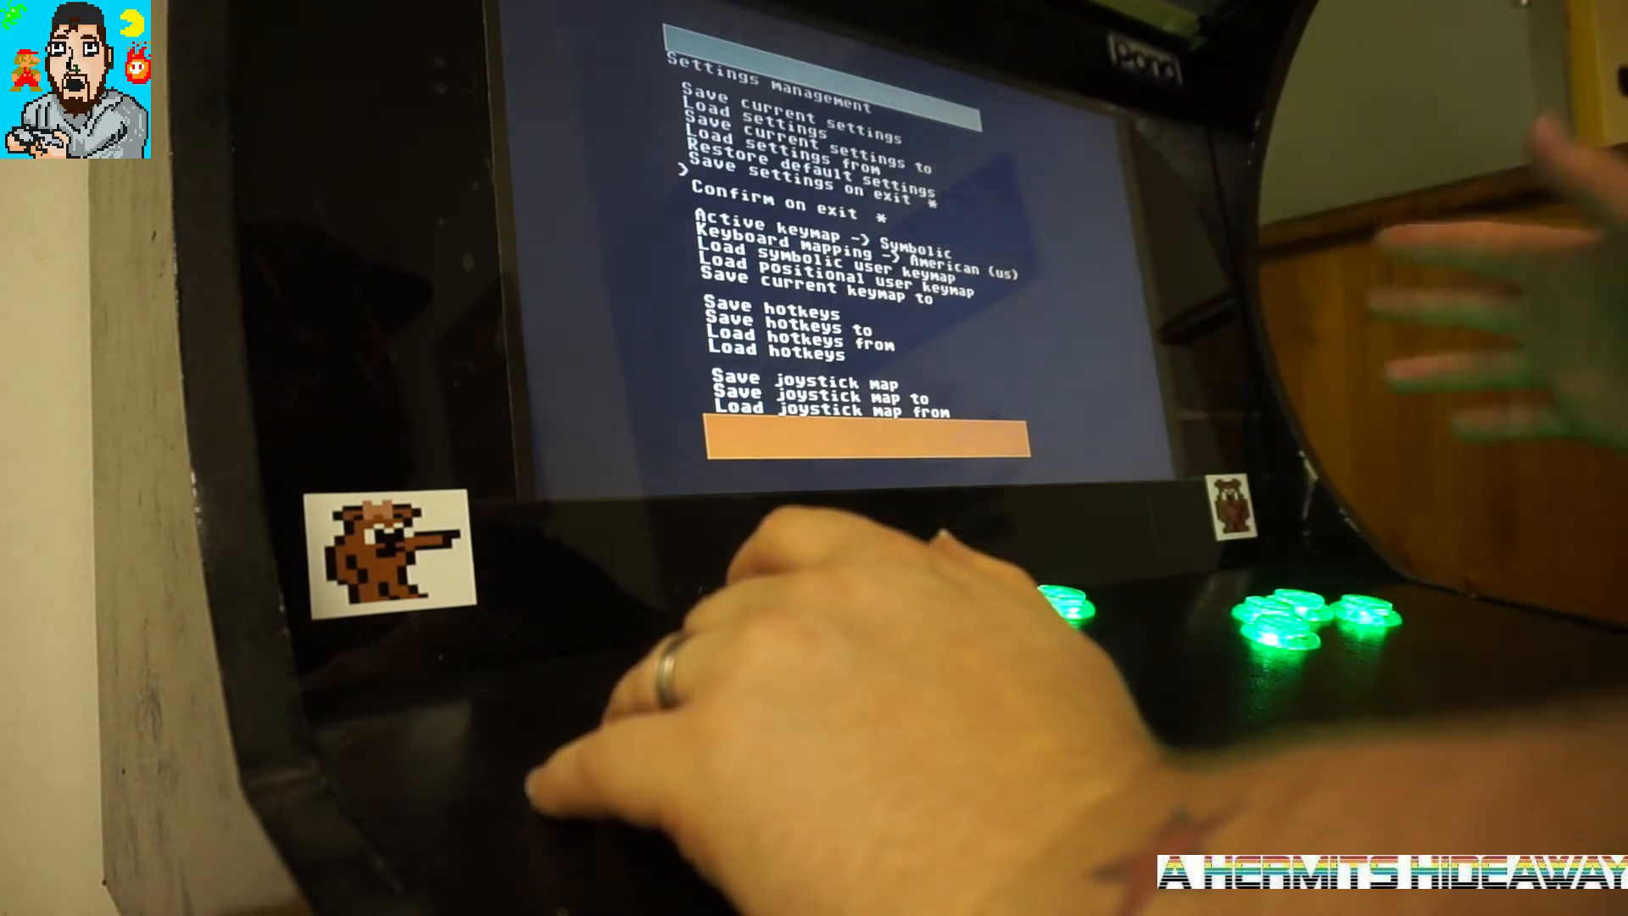
key("Down")
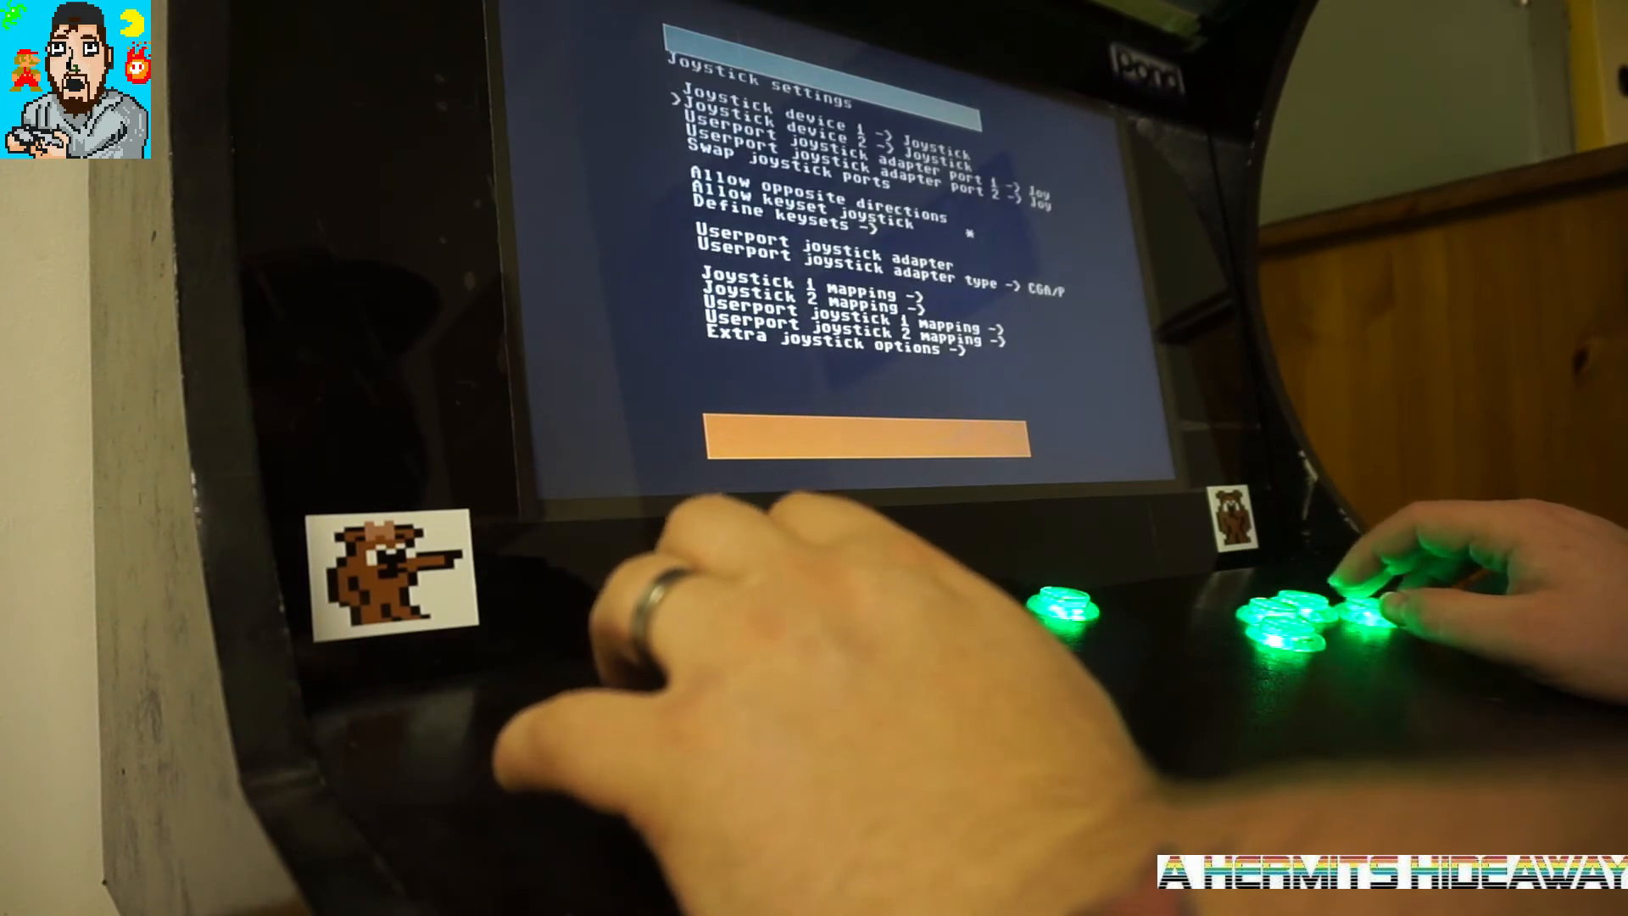
Step: Return from Joystick settings toward the Settings management menu
key("down")
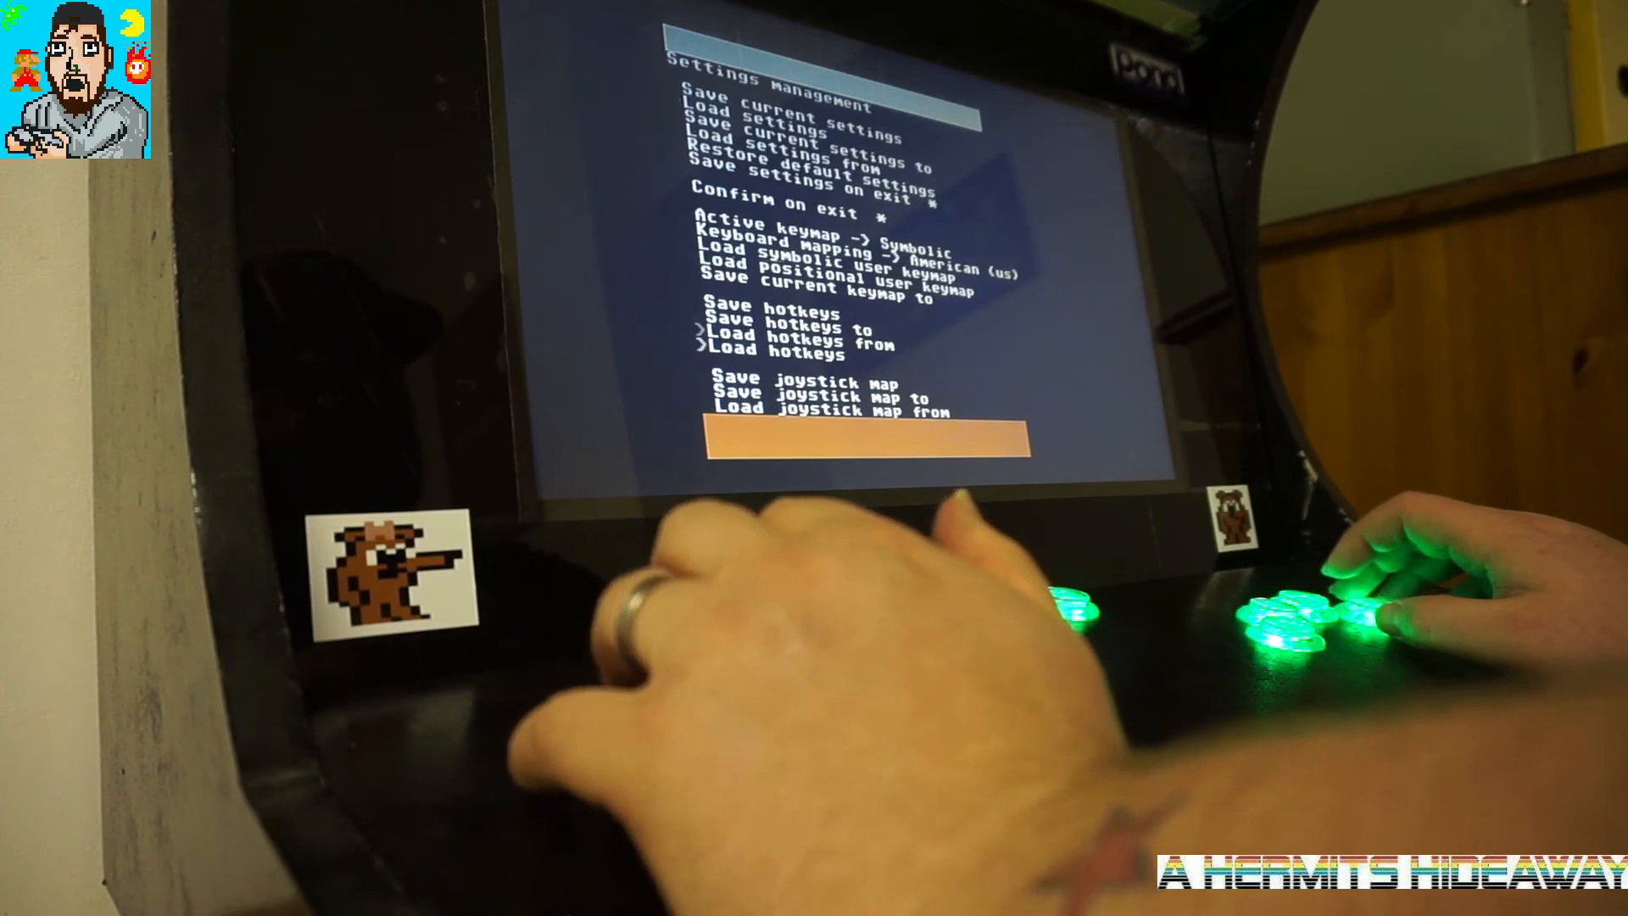
Step: Move down to 'Save joystick map' and confirm it
key("down")
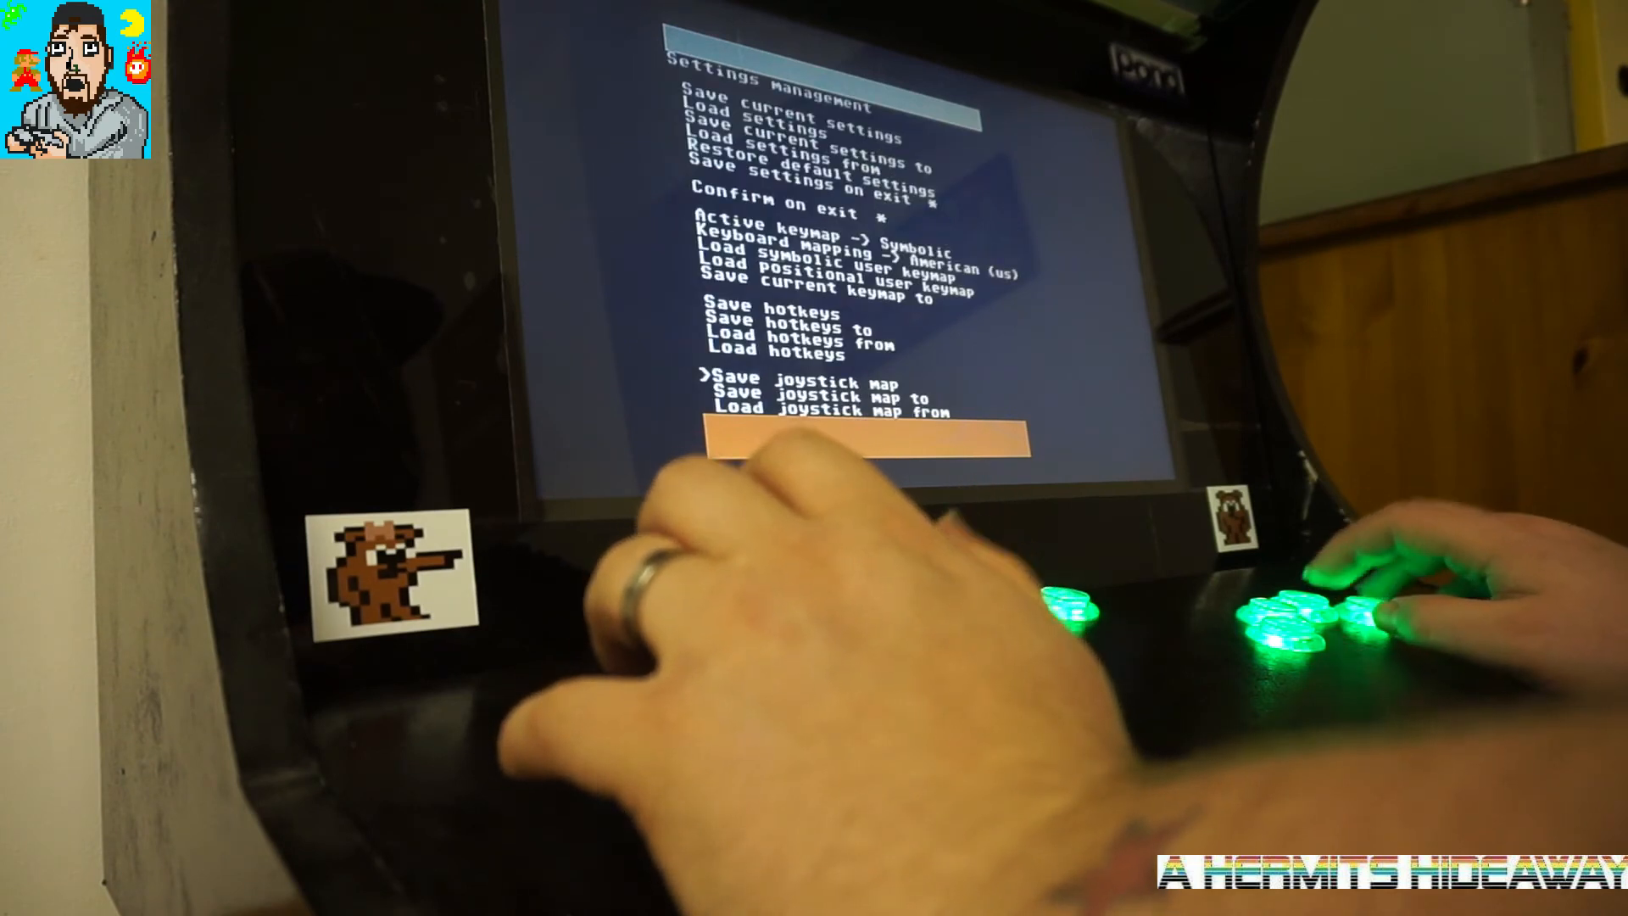
key("Escape")
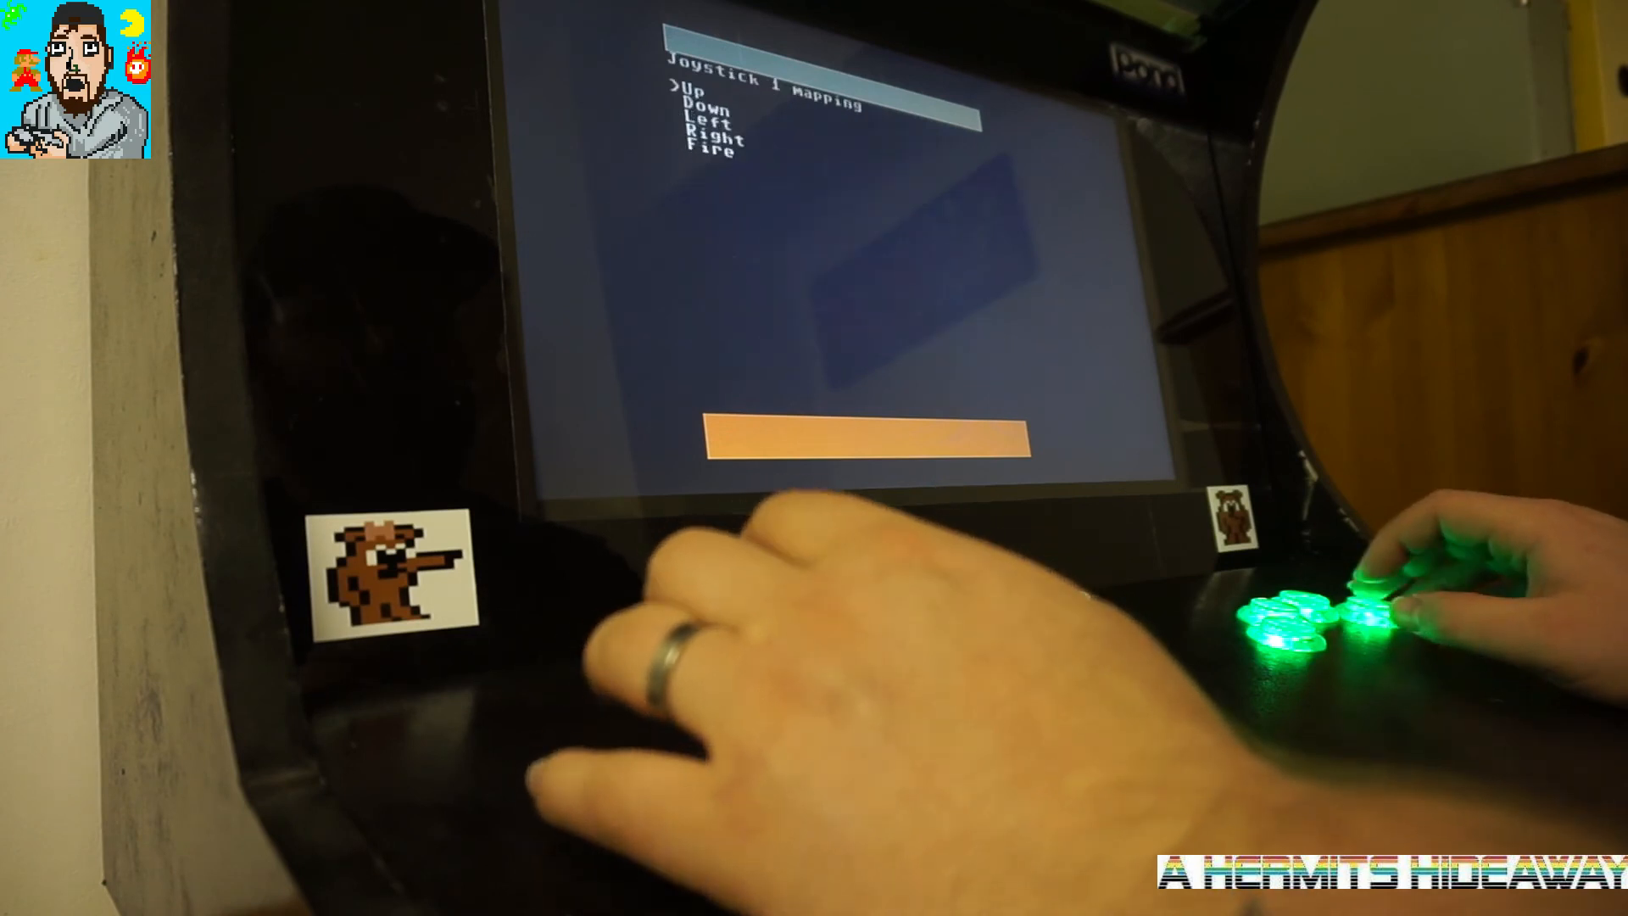
Step: Move past Up to the Down direction in the Joystick 1 mapping list
key("Down")
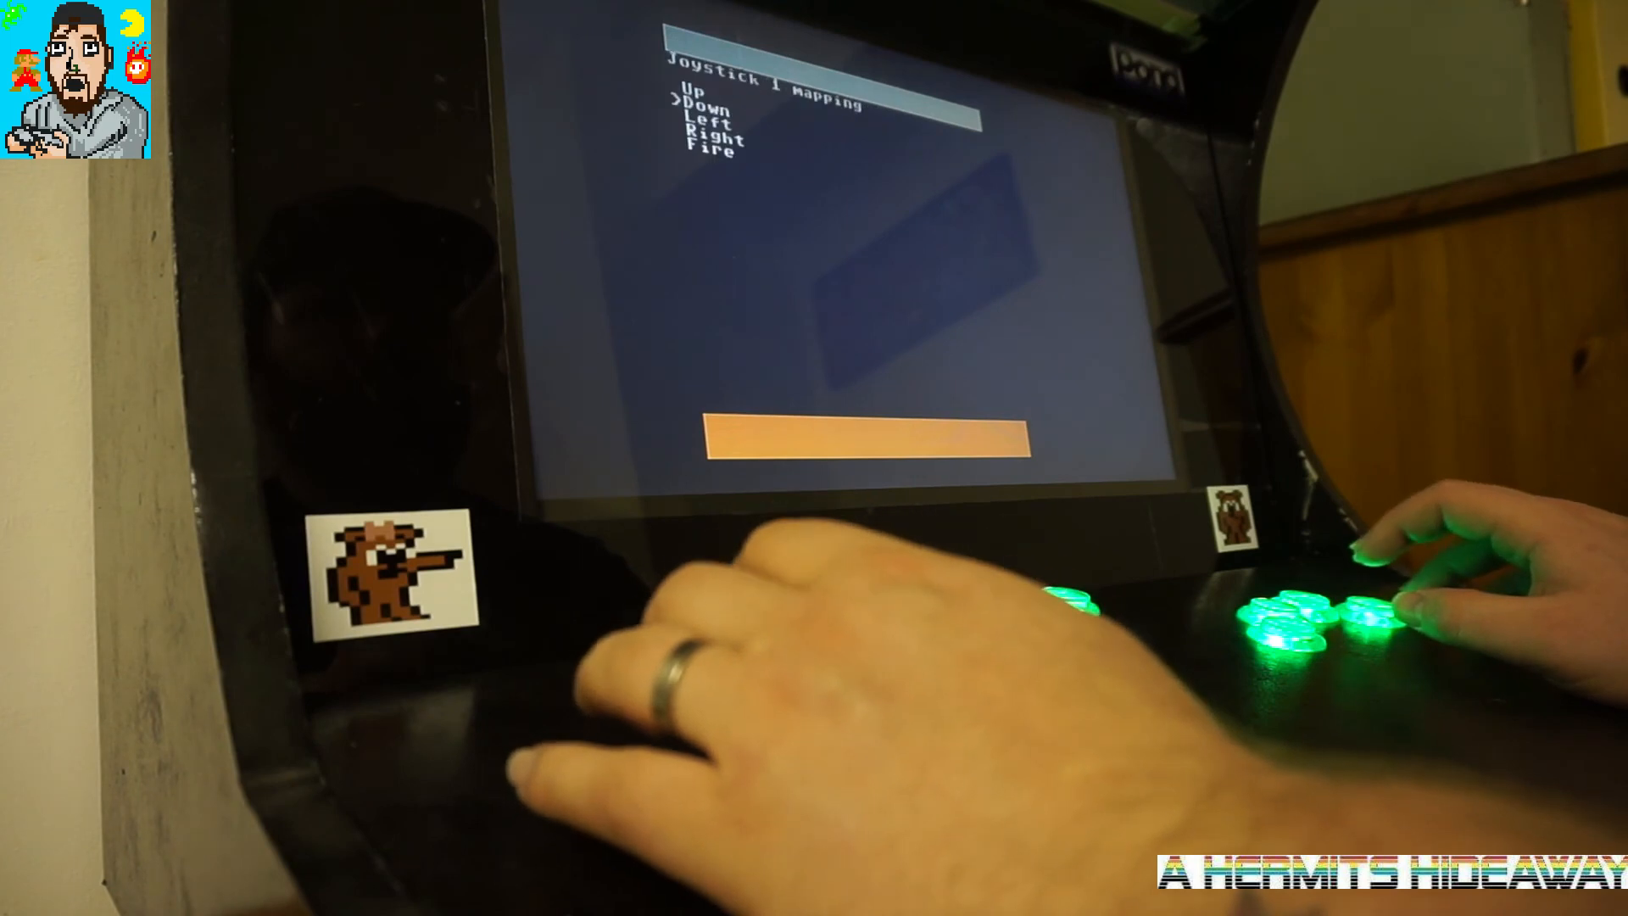